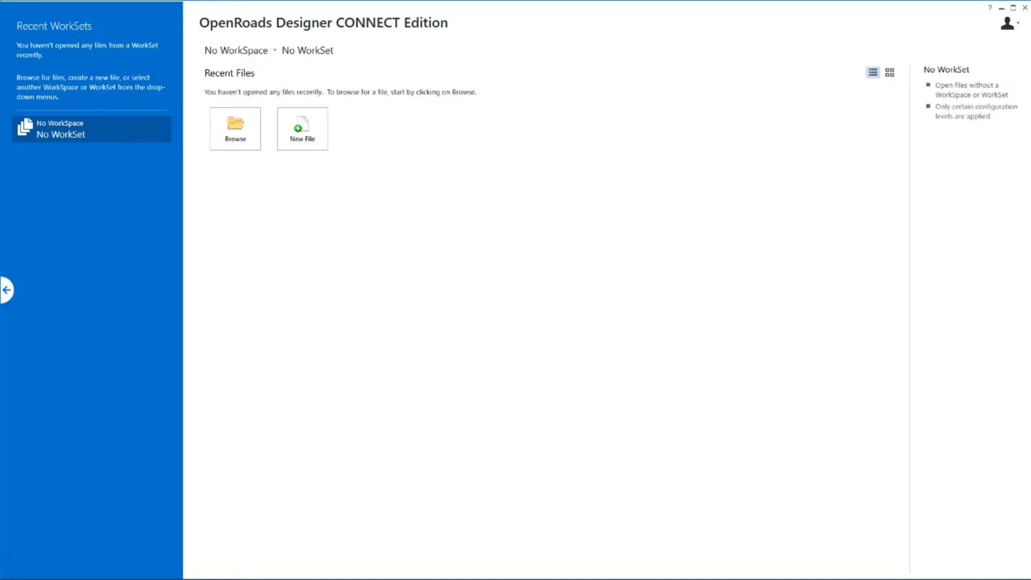
mouse_move(549, 298)
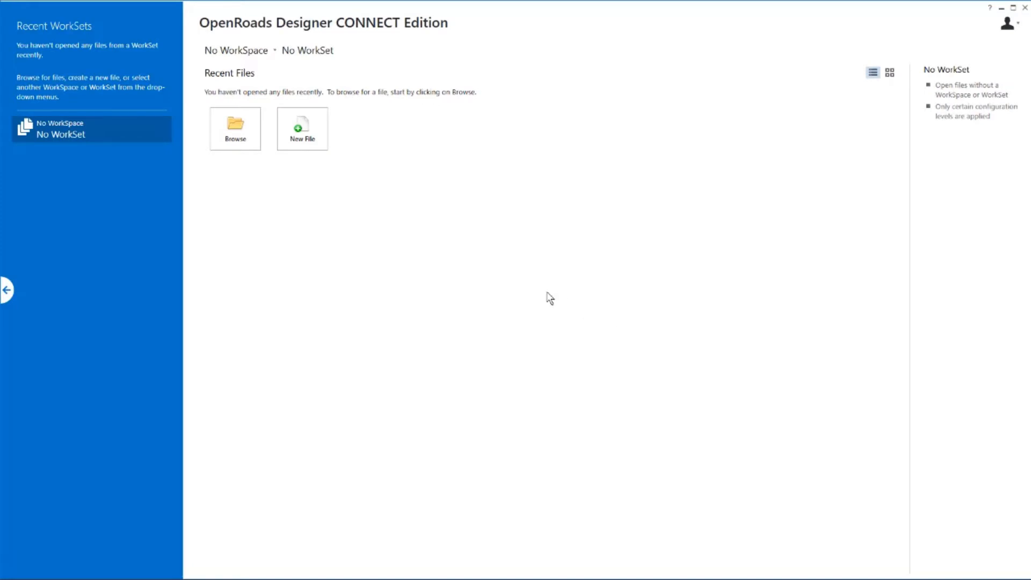
mouse_move(245, 55)
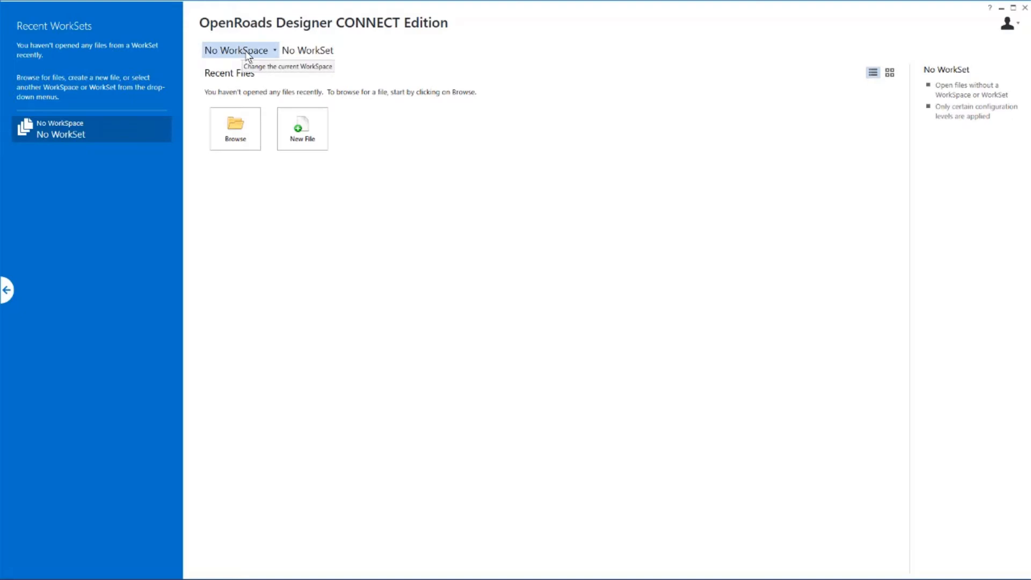
Step: Select the Training and Examples workspace and the Training-Imperial workset on the start page
click(239, 50)
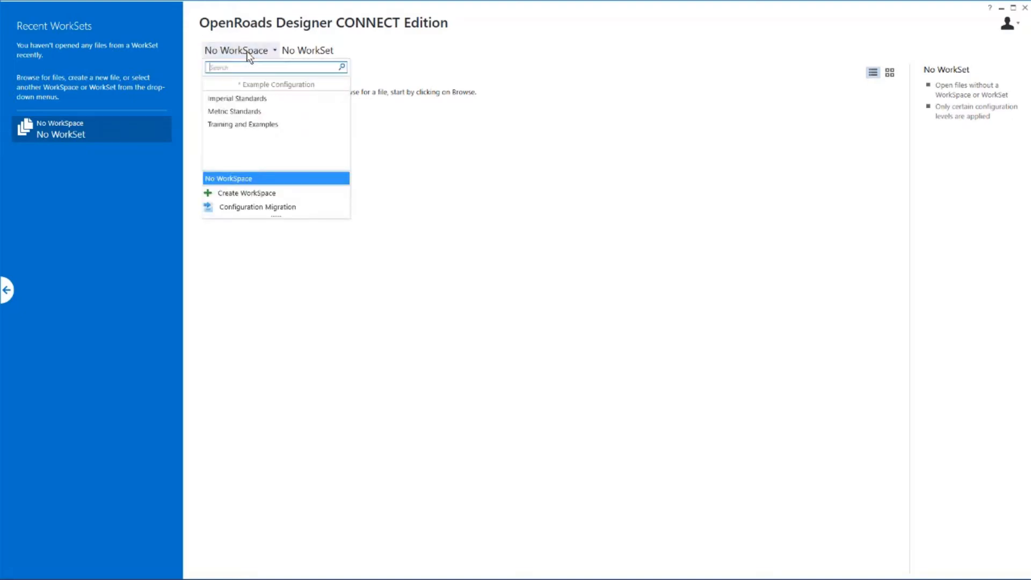
mouse_move(248, 125)
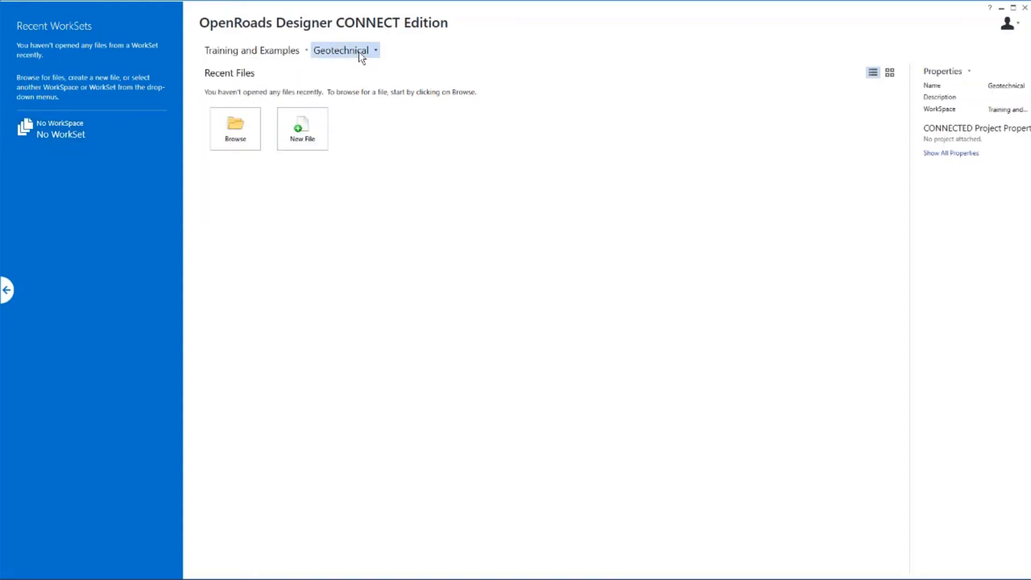
click(375, 51)
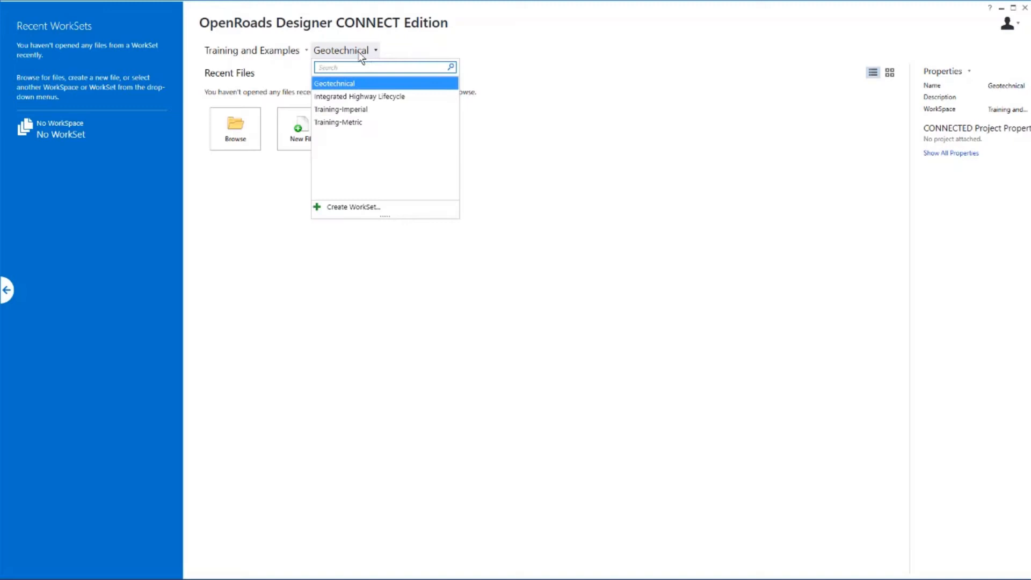
mouse_move(393, 110)
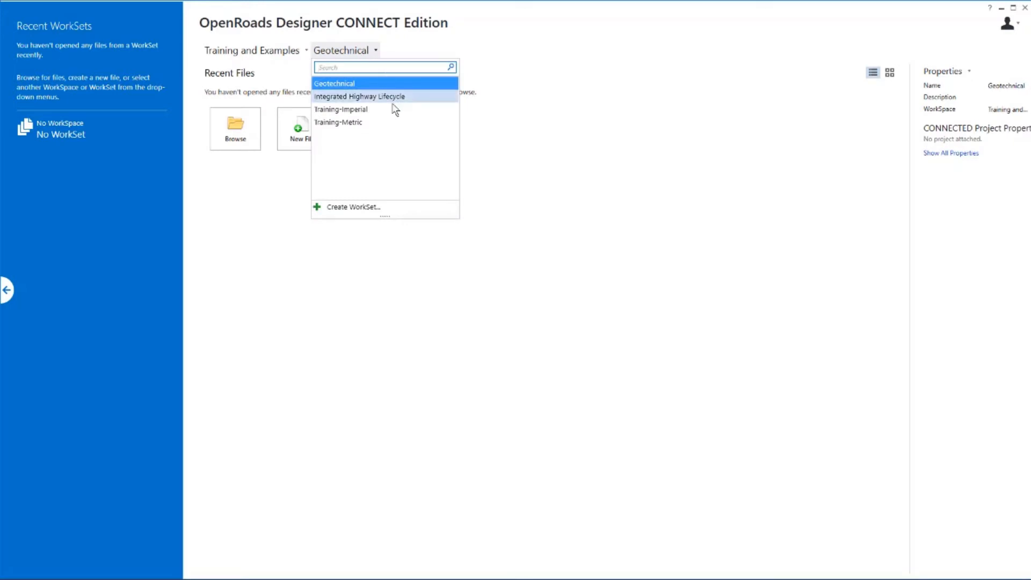
click(340, 110)
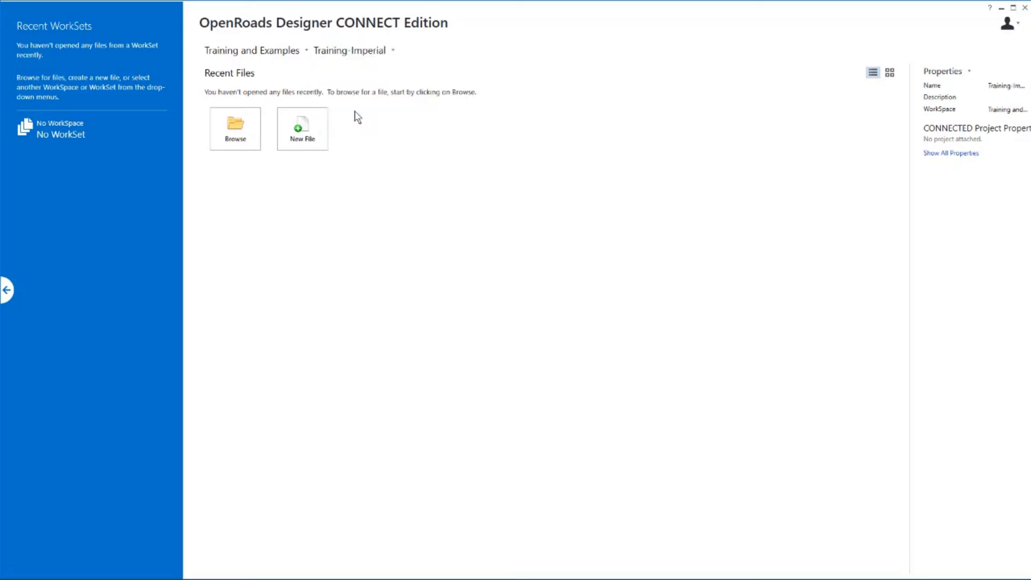
mouse_move(371, 130)
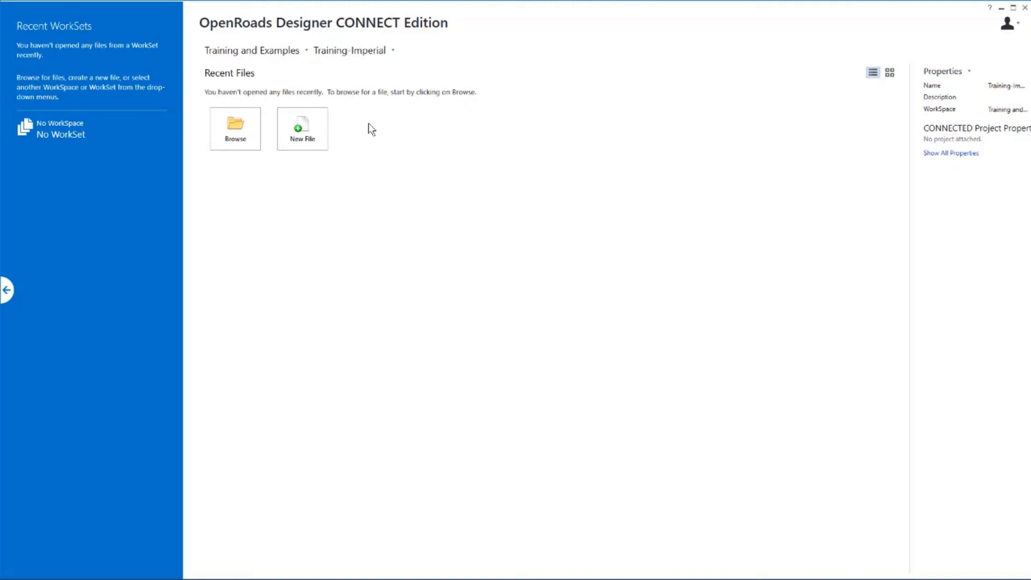
mouse_move(254, 157)
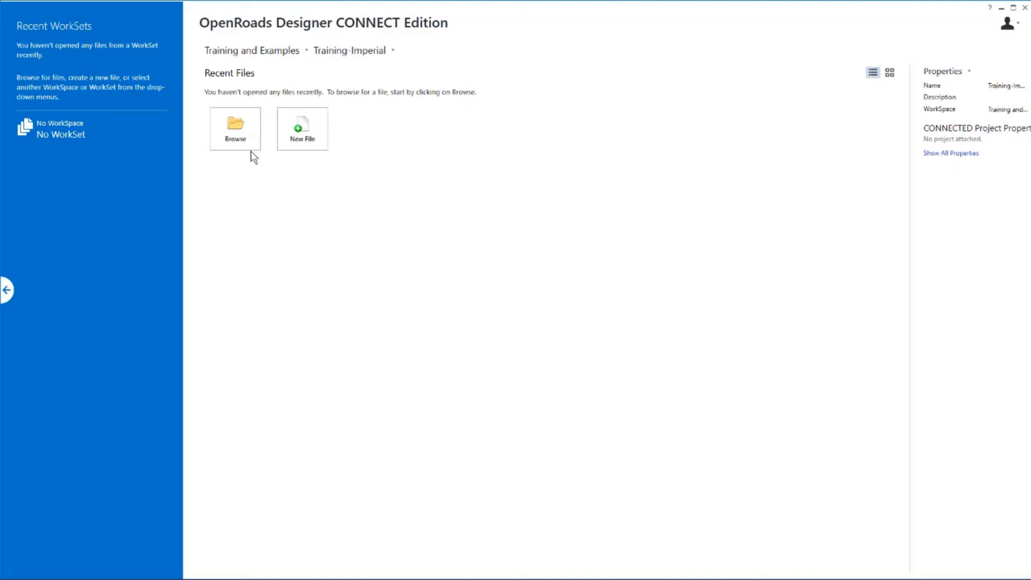
Step: Browse into the QuickStart for Terrain Display folder and open Terrain_Existing.dgn
click(235, 128)
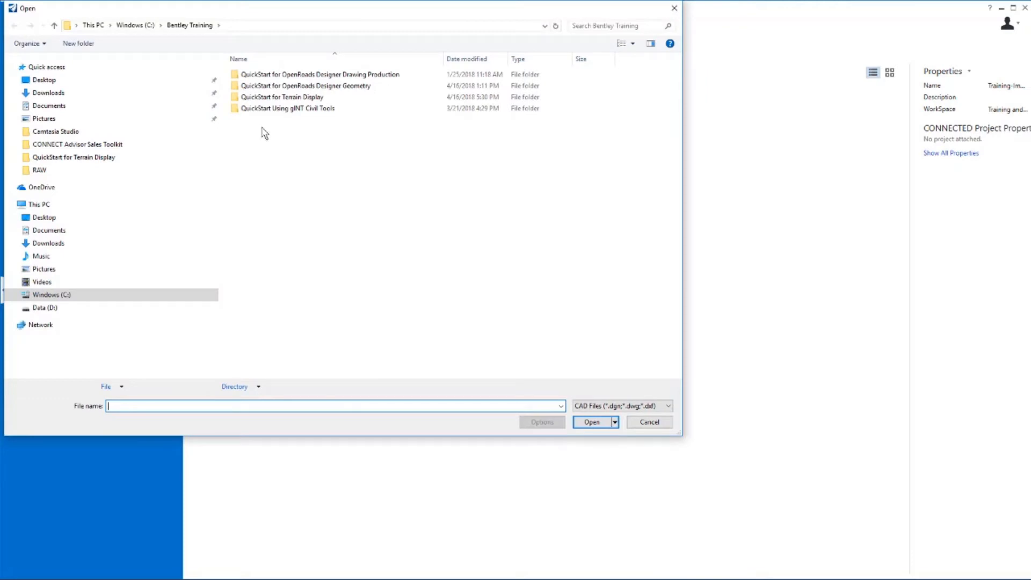
mouse_move(283, 97)
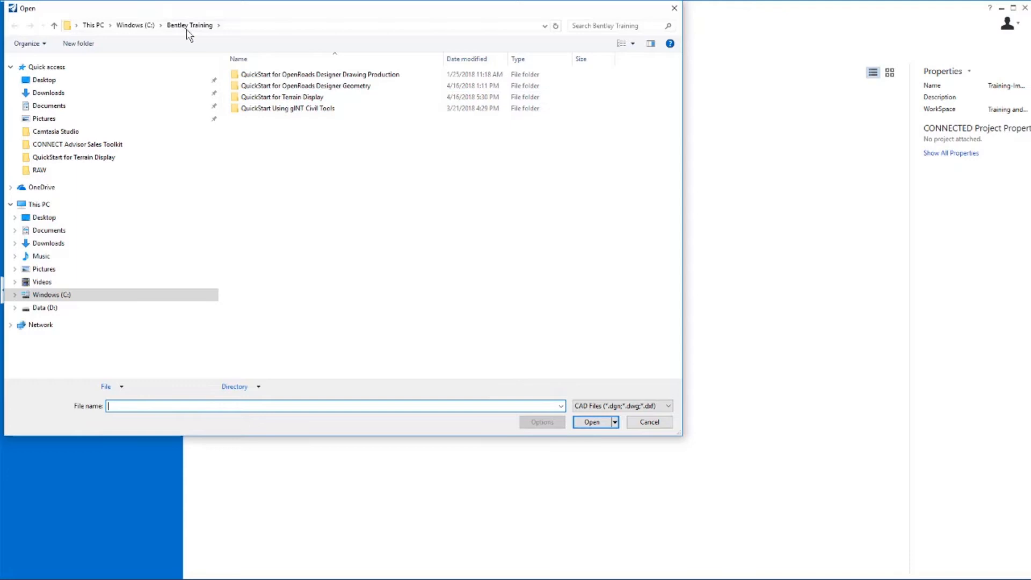
mouse_move(282, 96)
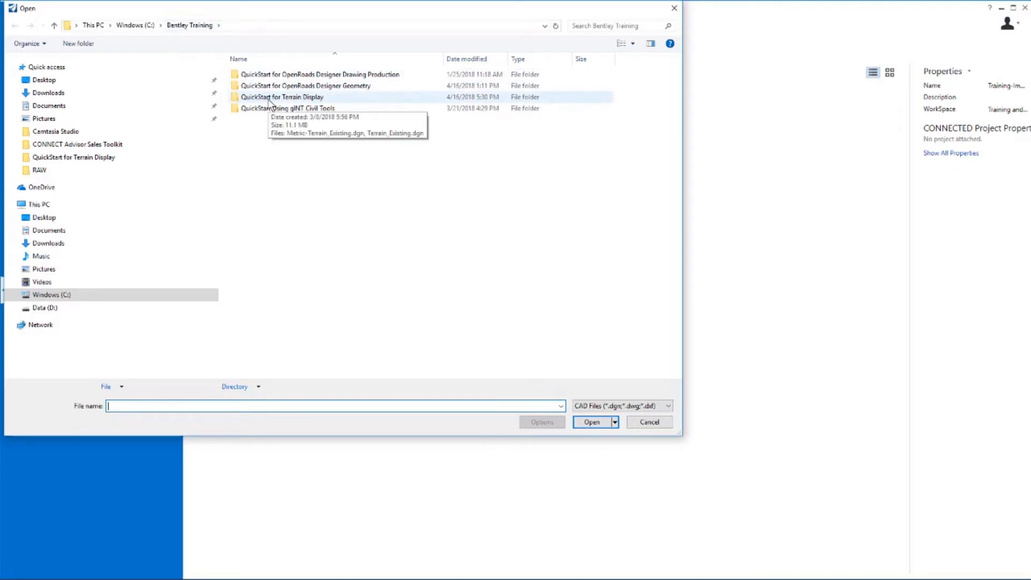
double_click(281, 97)
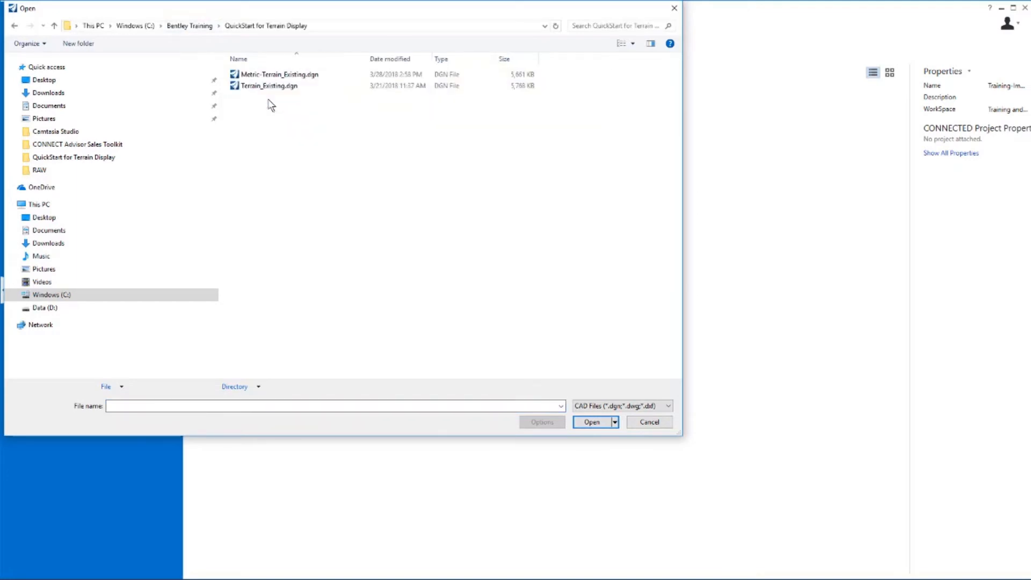
click(269, 86)
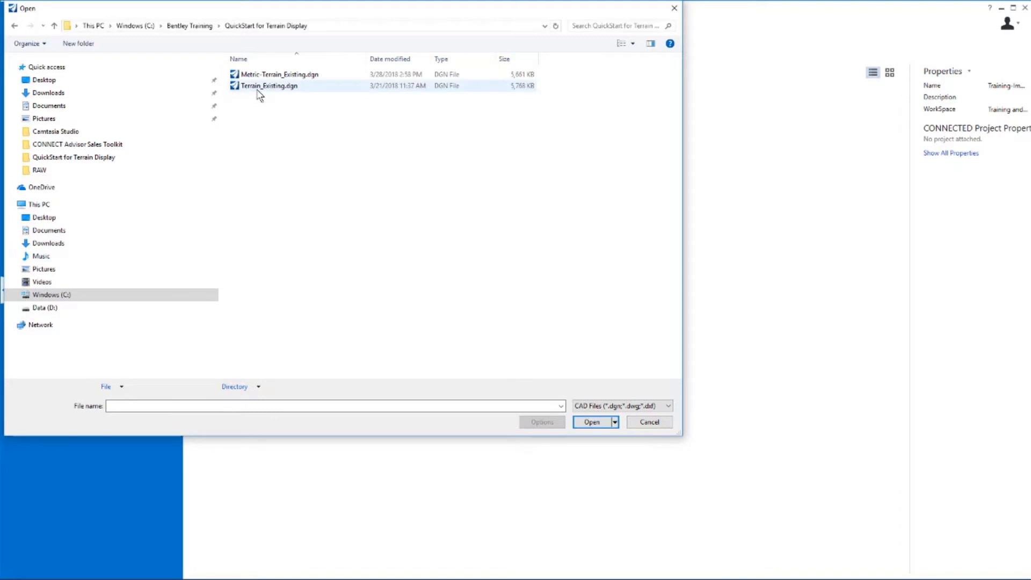
click(270, 86)
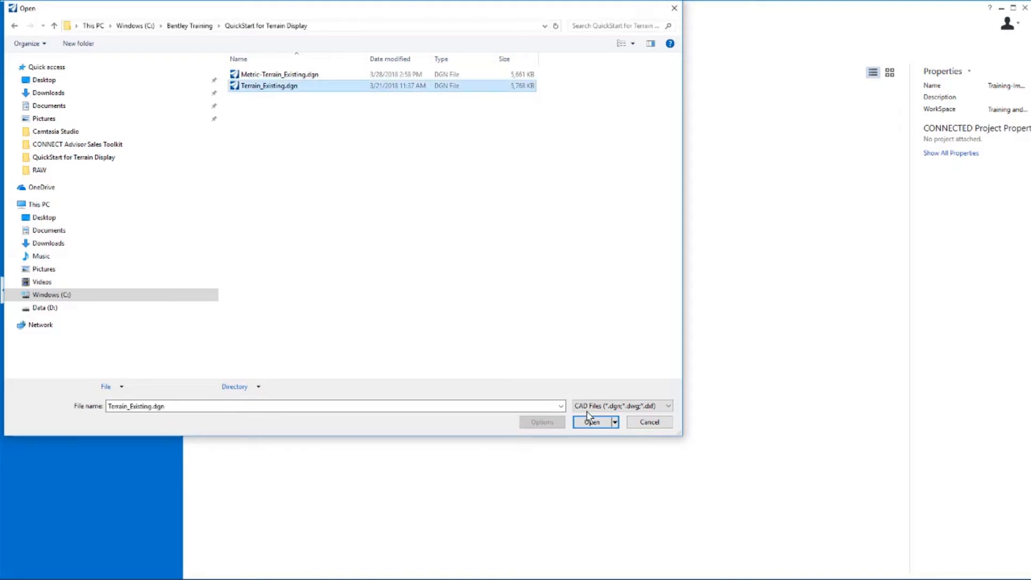
click(591, 422)
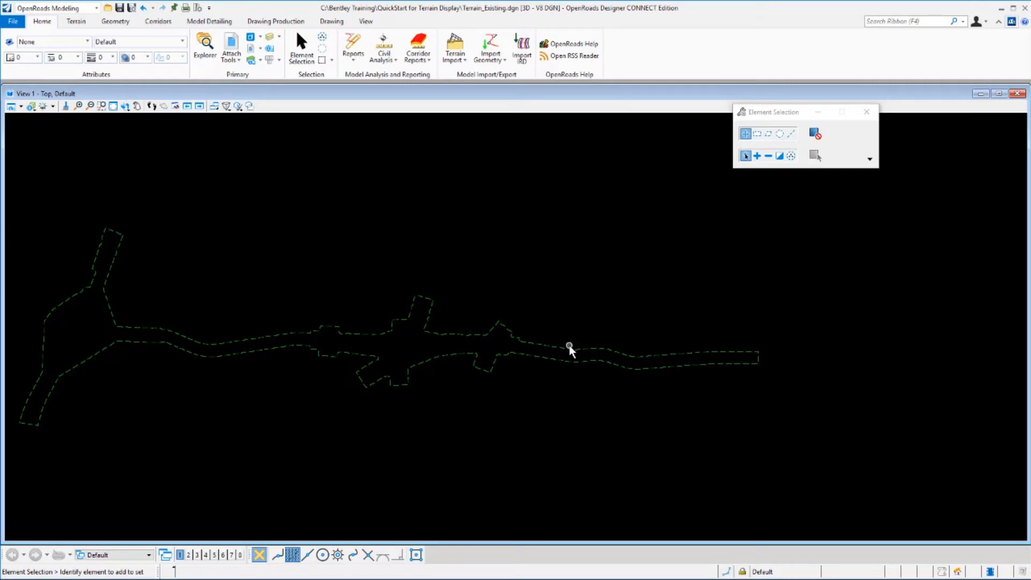
mouse_move(561, 347)
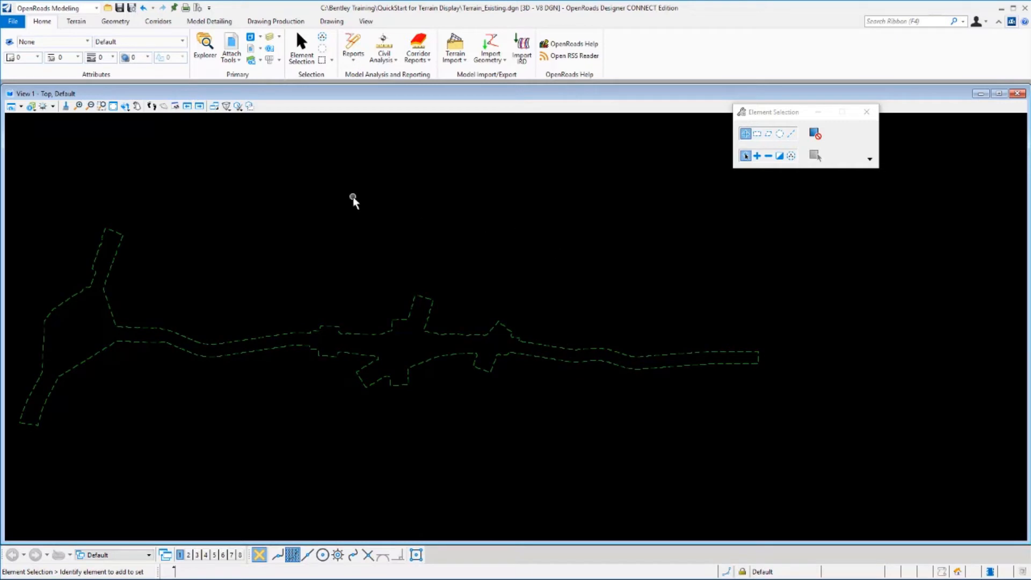
click(97, 7)
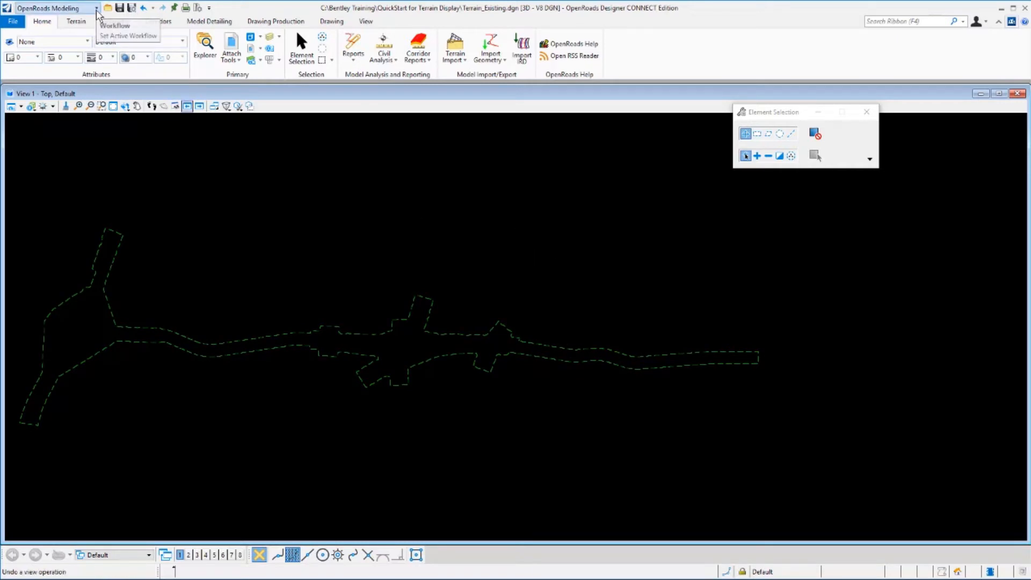
click(96, 8)
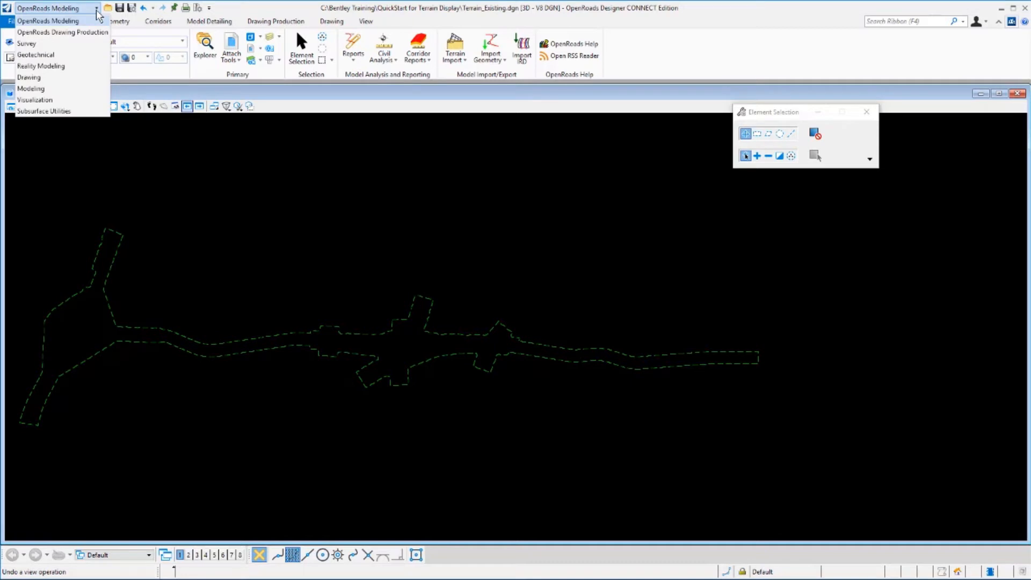
mouse_move(82, 88)
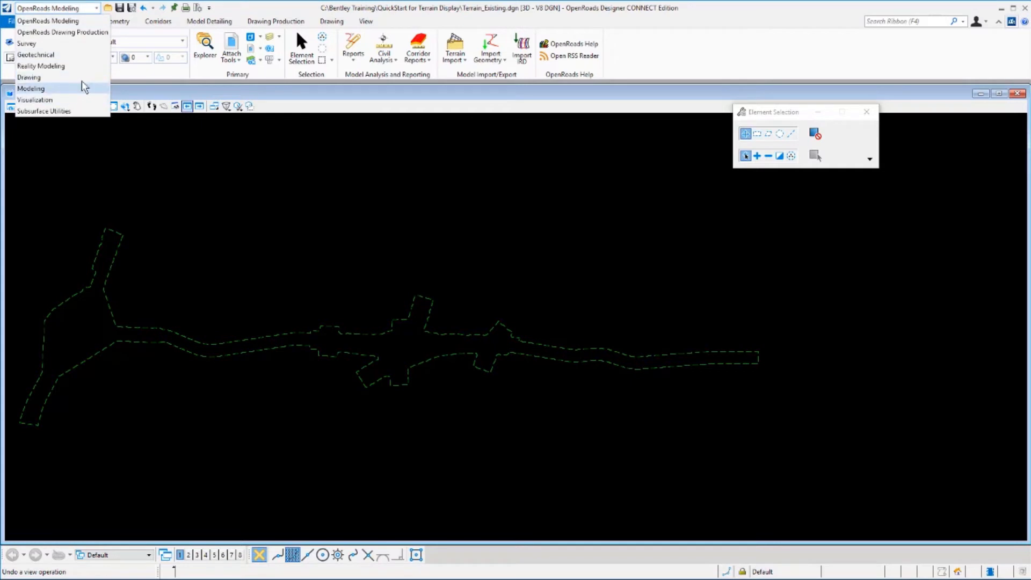
mouse_move(66, 32)
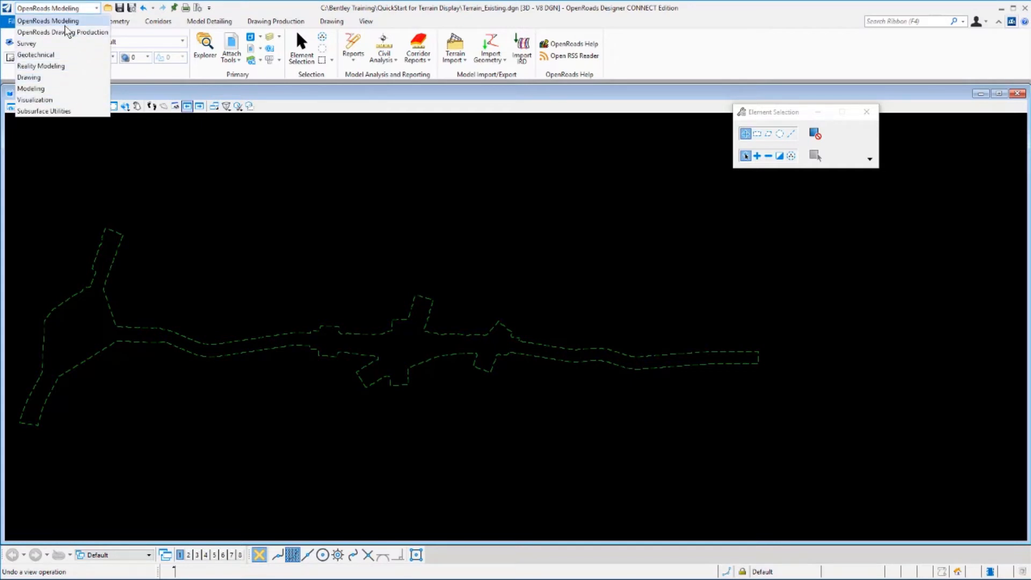
click(47, 21)
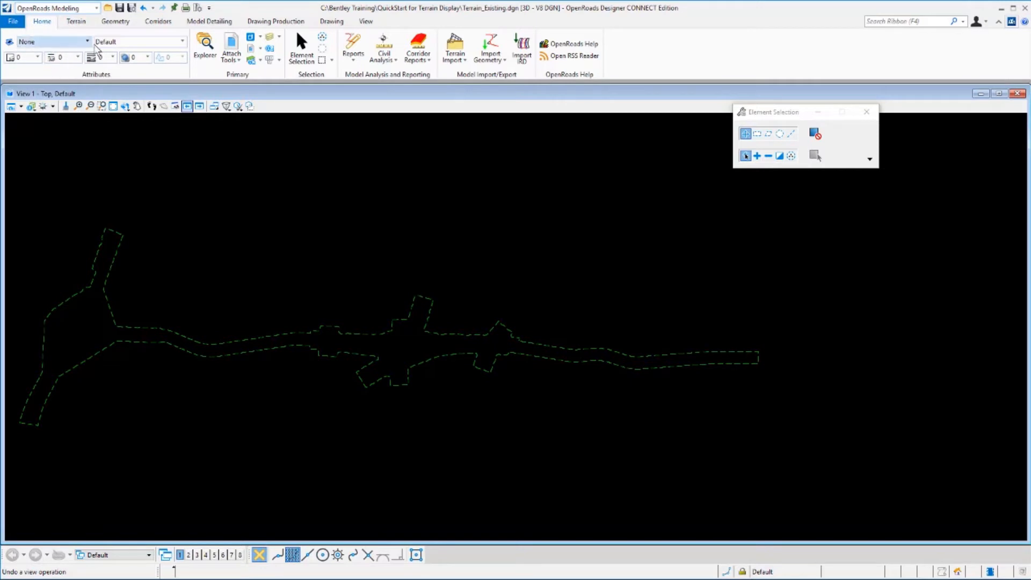
mouse_move(187, 107)
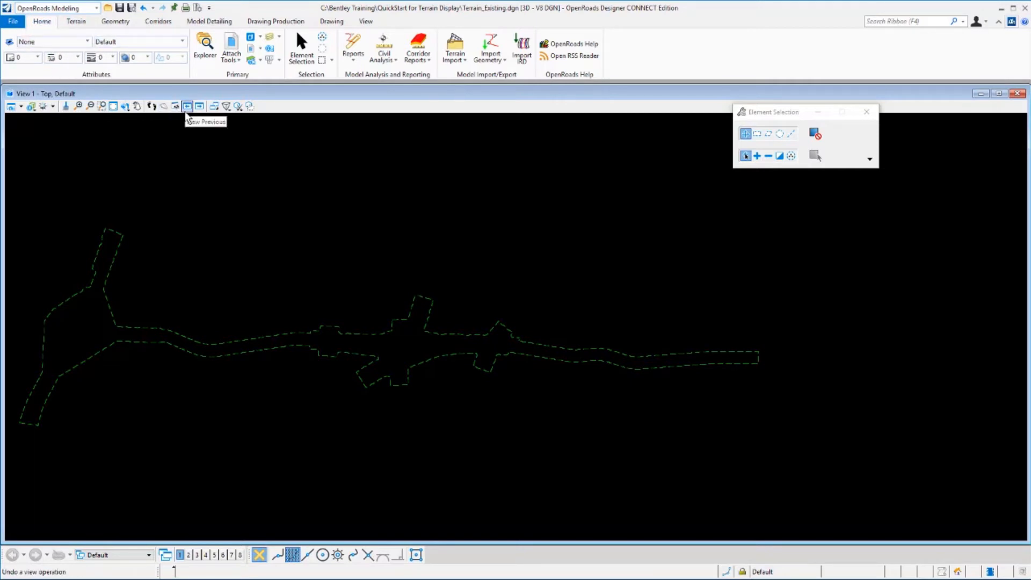
mouse_move(42, 22)
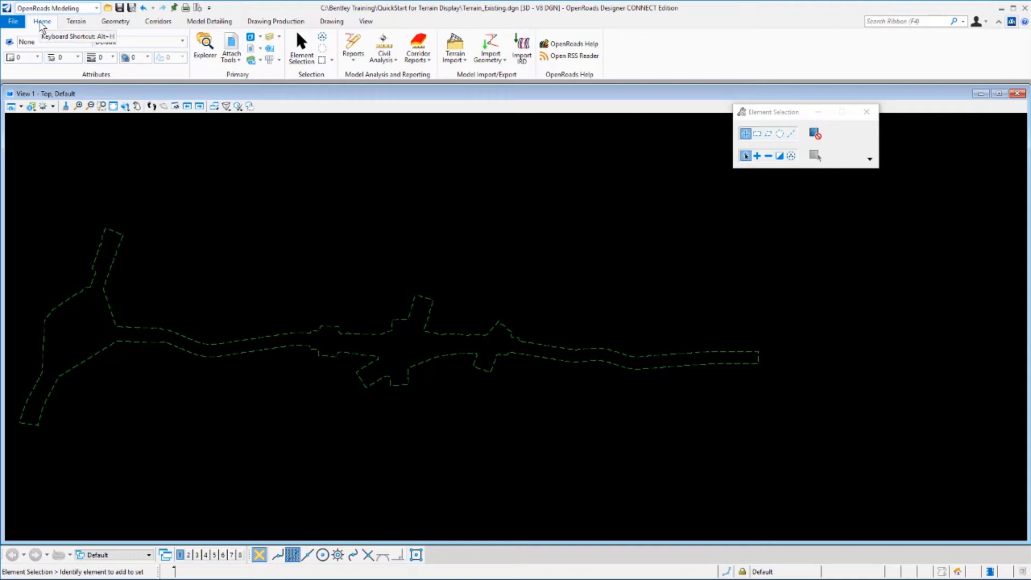
mouse_move(75, 21)
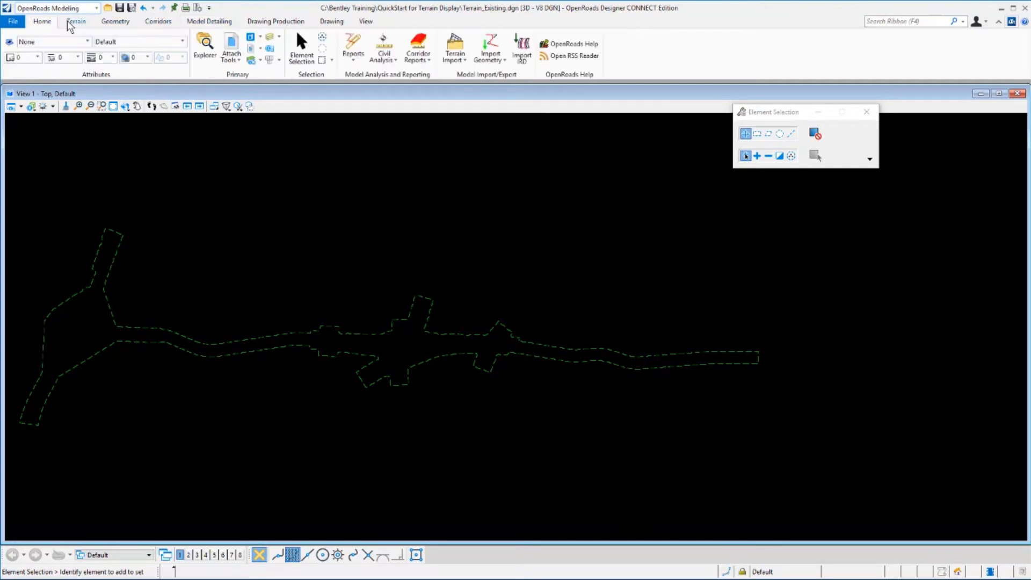
Step: Switch the ribbon to the Geometry tools and start a ribbon command search
click(75, 21)
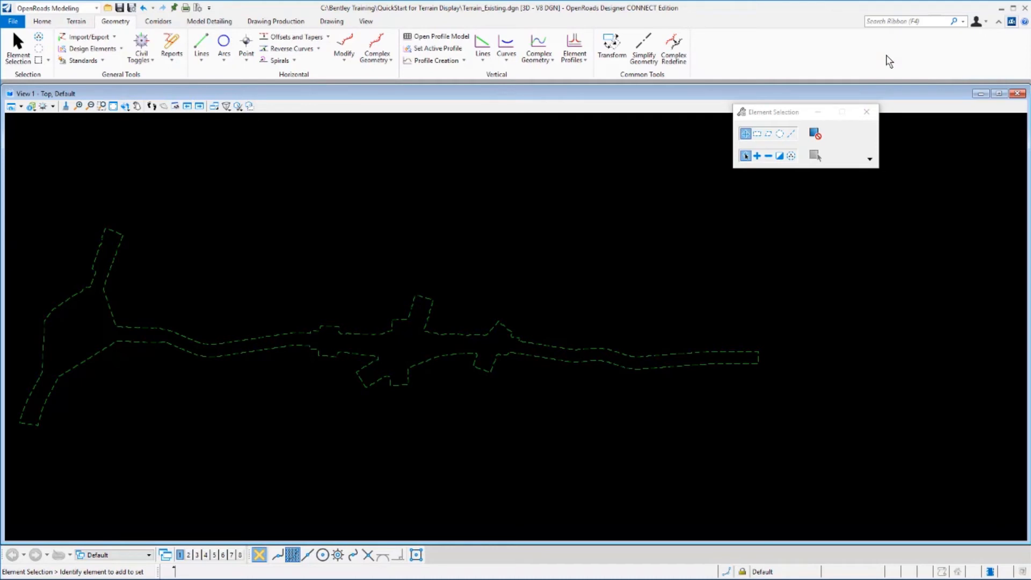
mouse_move(893, 21)
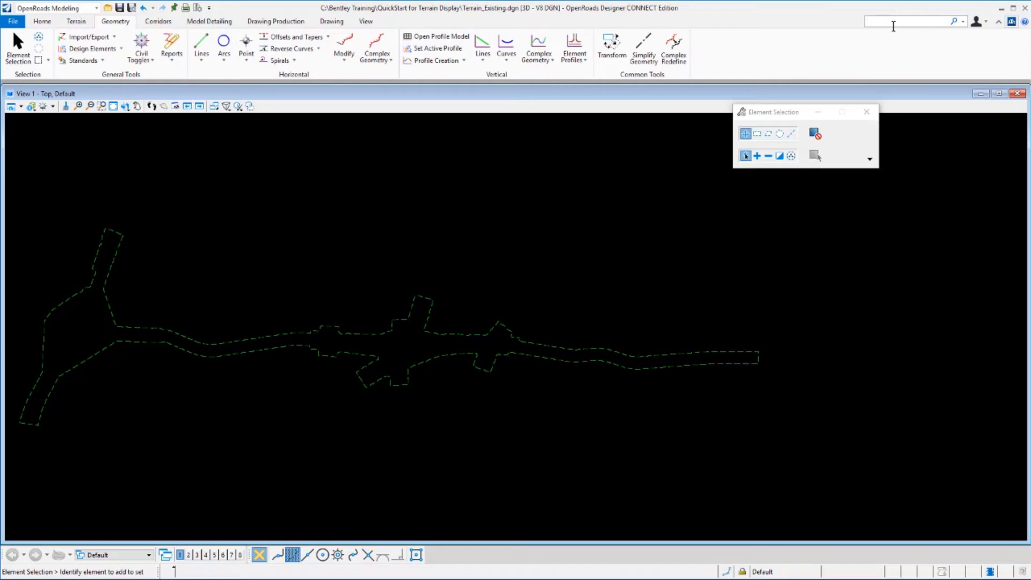
click(867, 110)
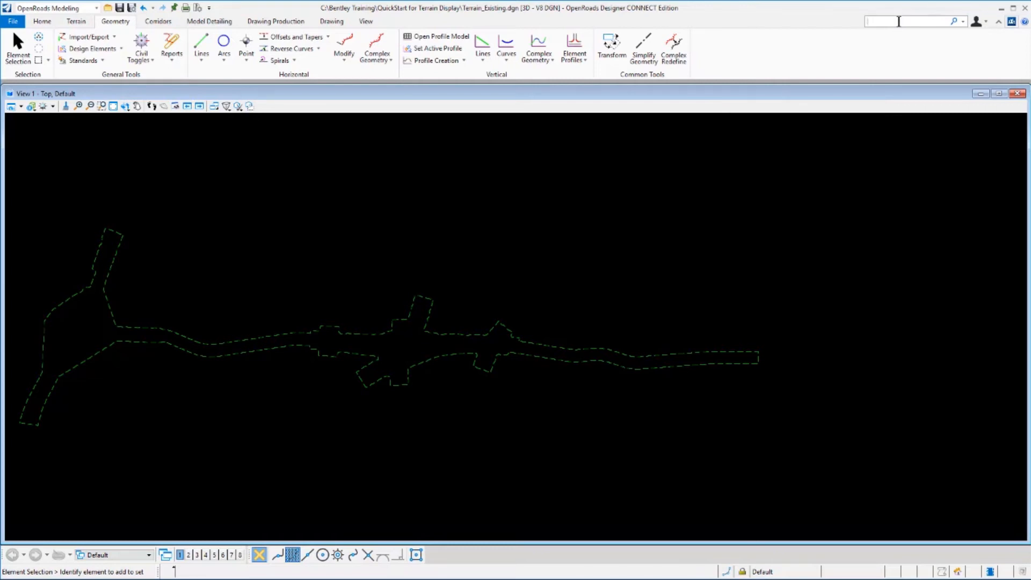
text(arc)
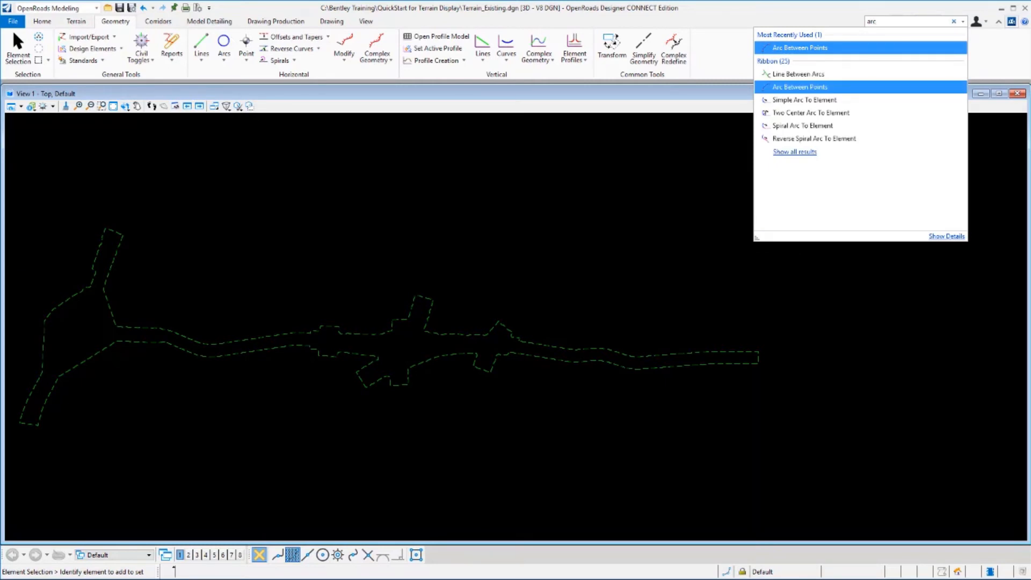
mouse_move(899, 21)
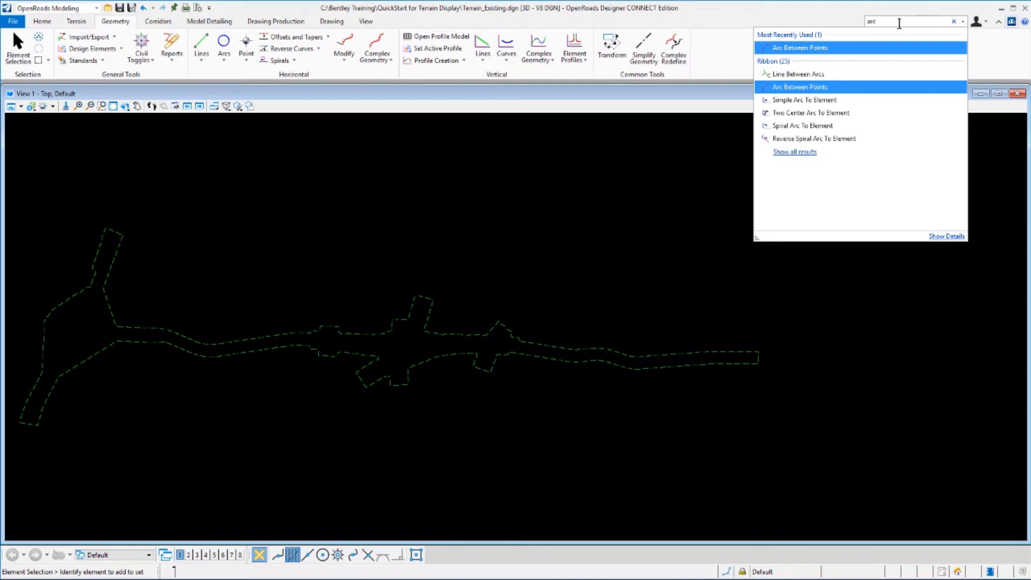
mouse_move(875, 74)
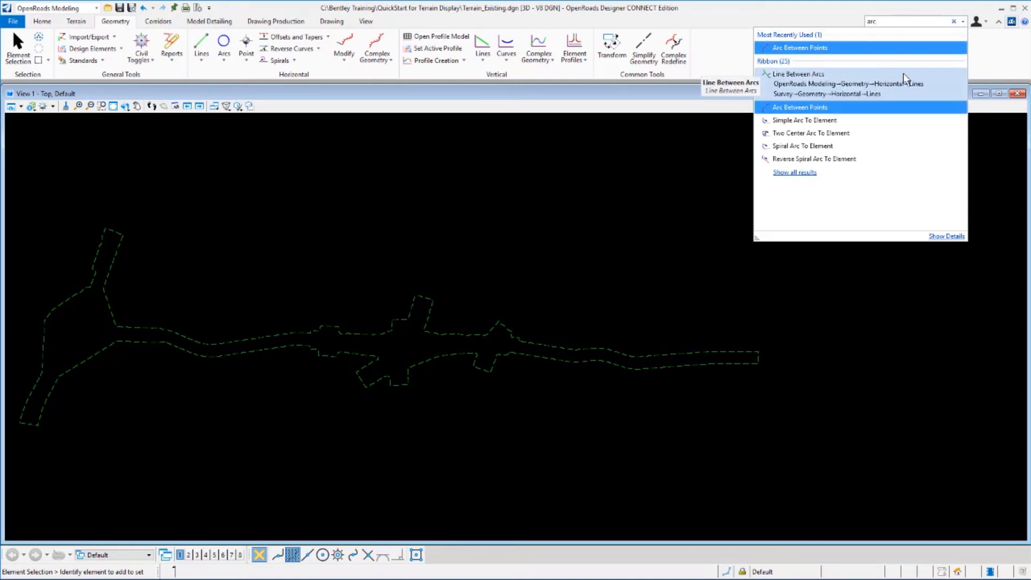
mouse_move(928, 78)
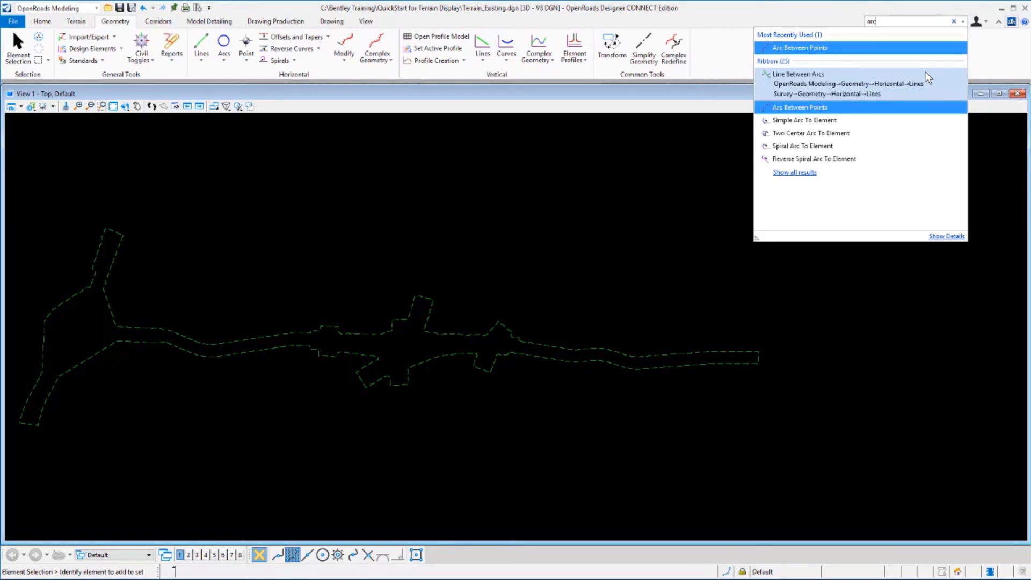
mouse_move(901, 93)
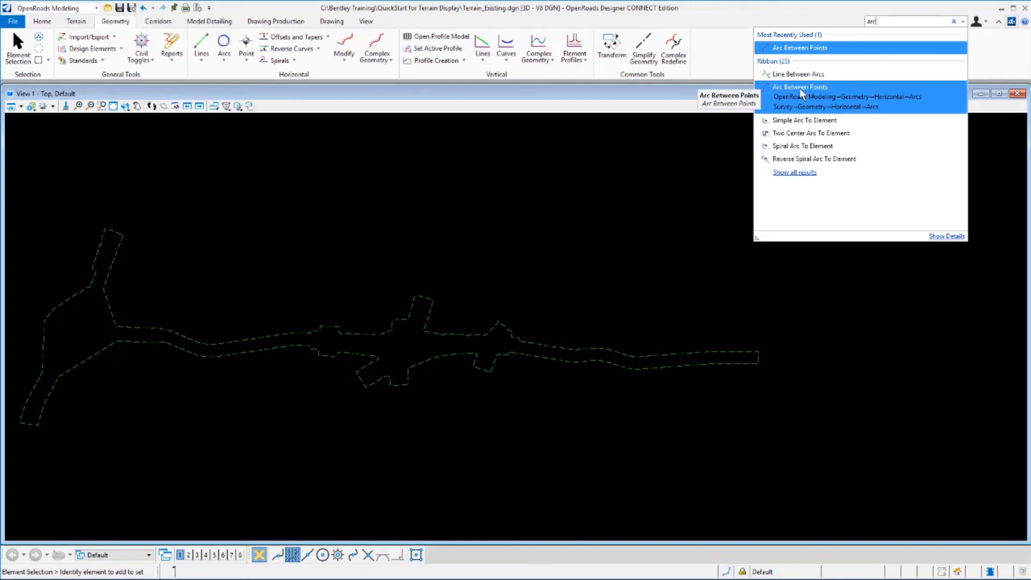
click(801, 87)
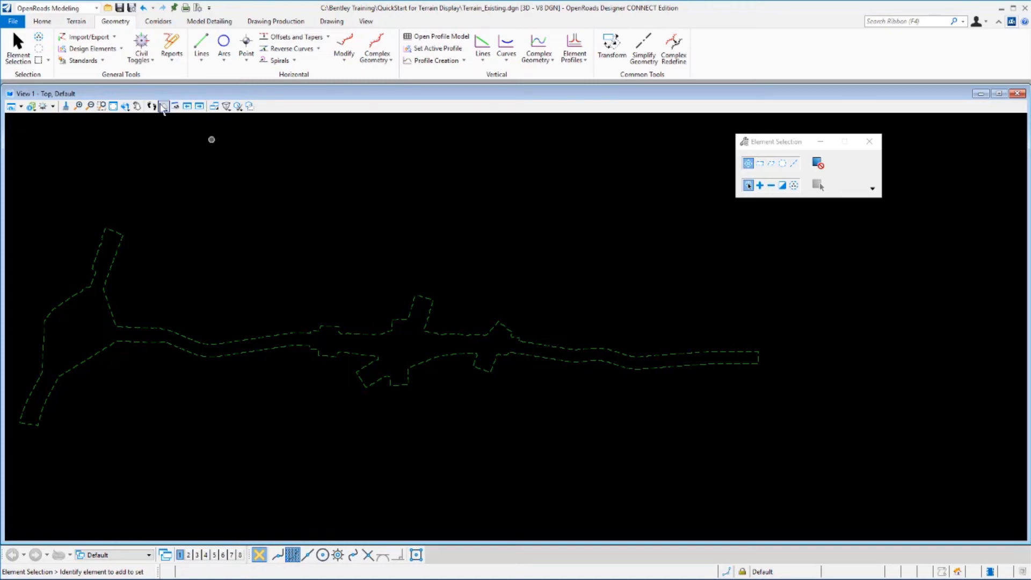
Step: Show the File backstage Open page listing Terrain_Existing.dgn among recent files
click(12, 22)
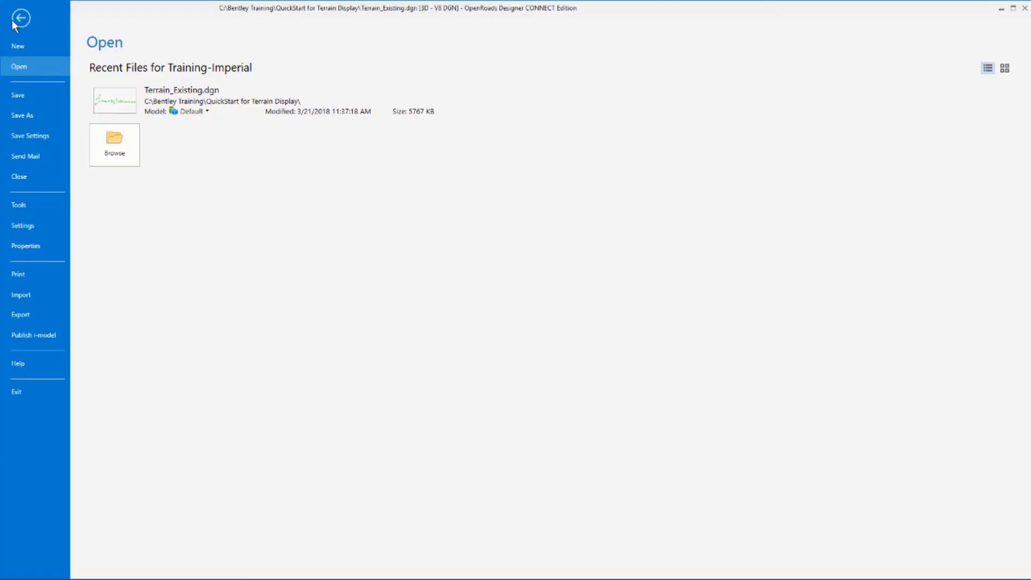
mouse_move(22, 176)
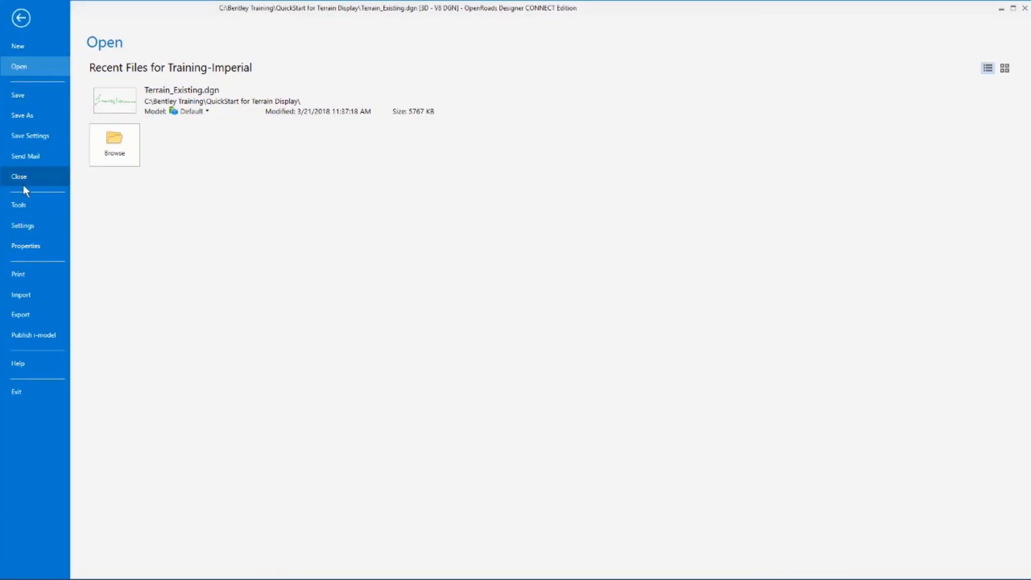
mouse_move(18, 46)
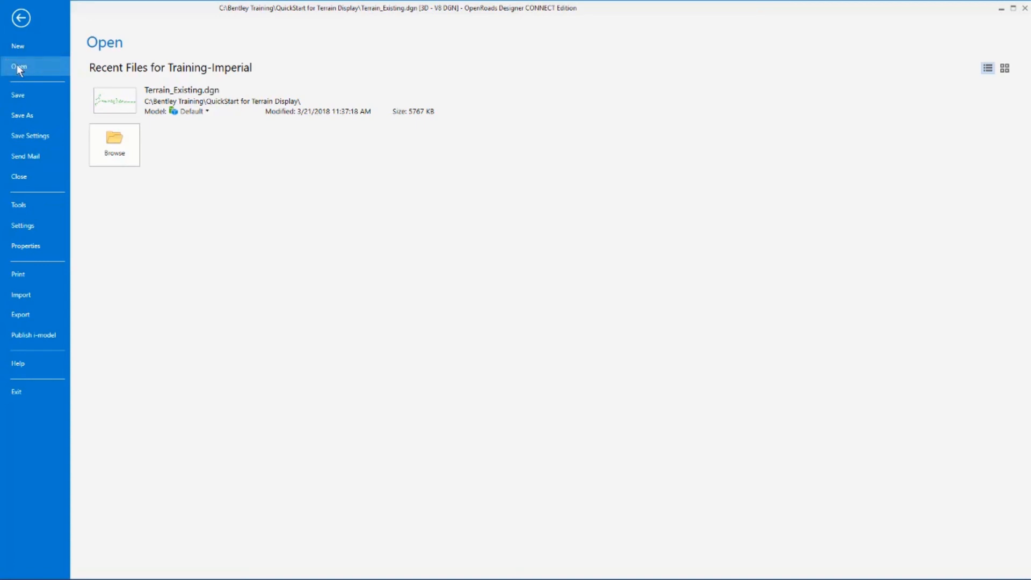
mouse_move(19, 66)
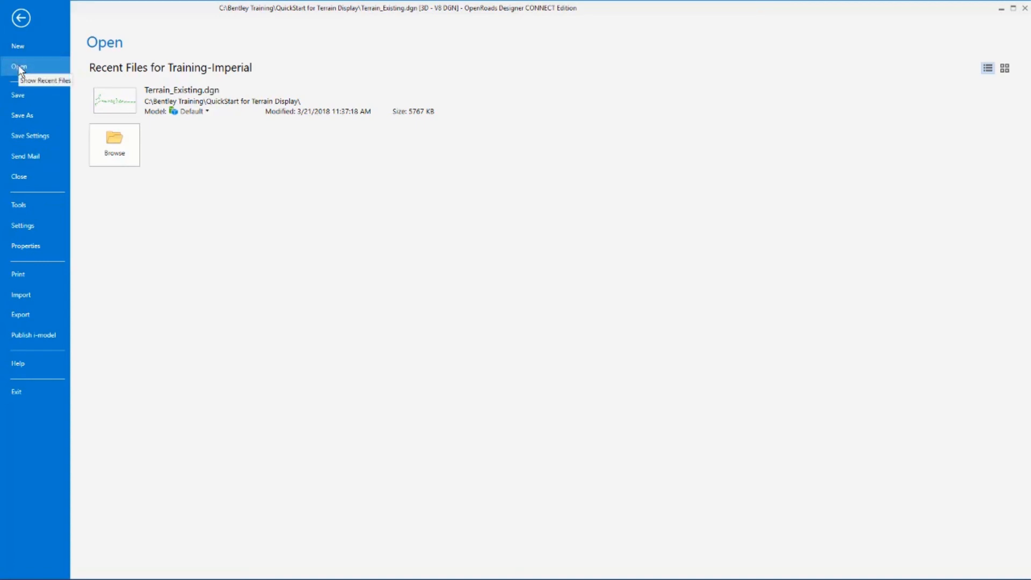
mouse_move(21, 115)
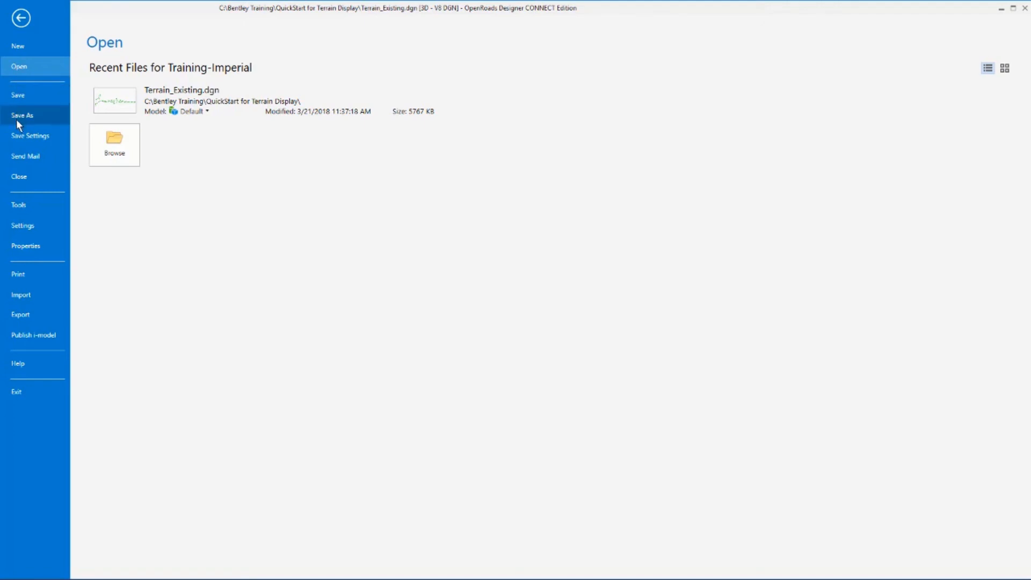
mouse_move(19, 139)
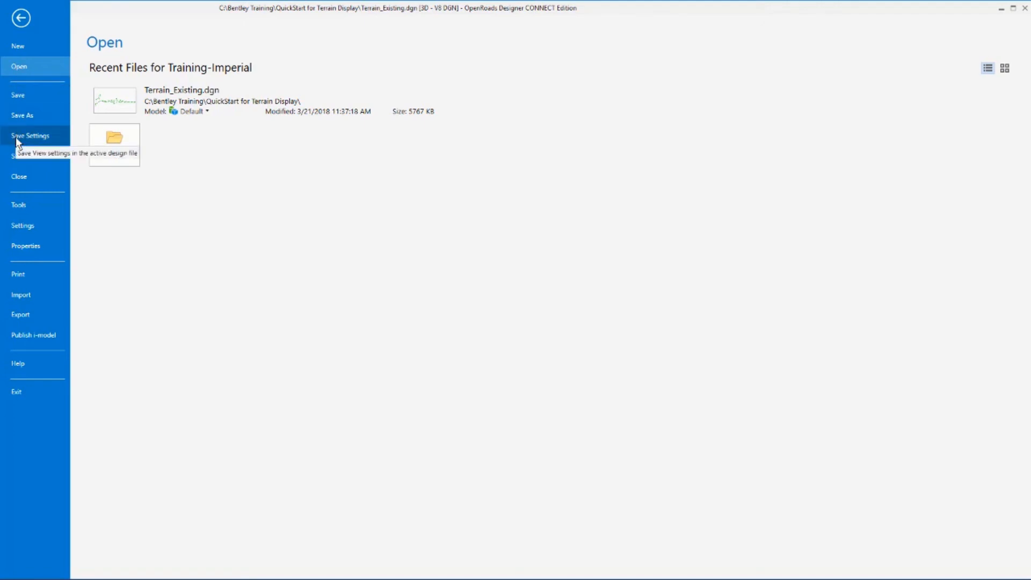
mouse_move(26, 226)
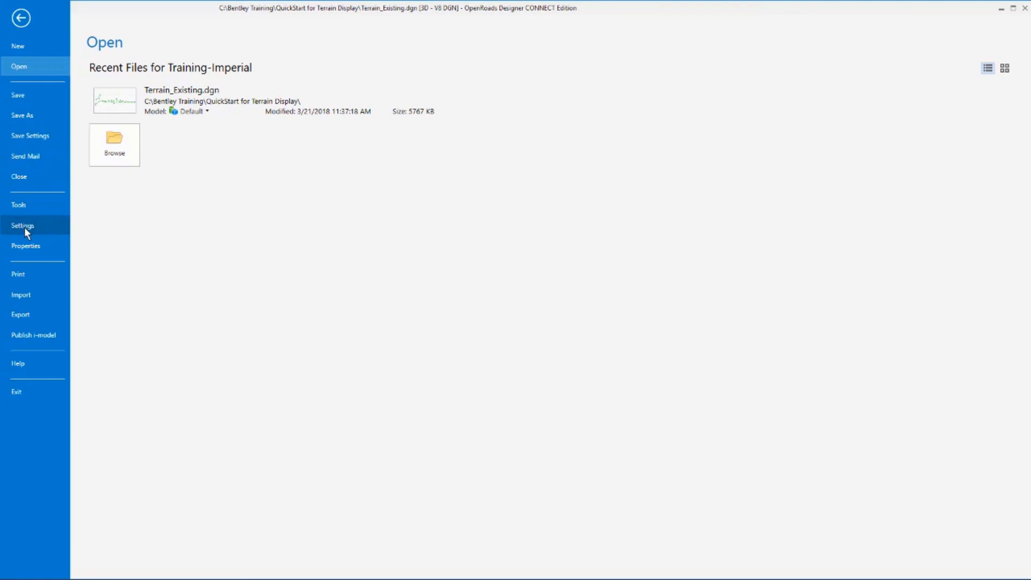
Step: Review the User Settings page, then return to the terrain drawing view
click(22, 224)
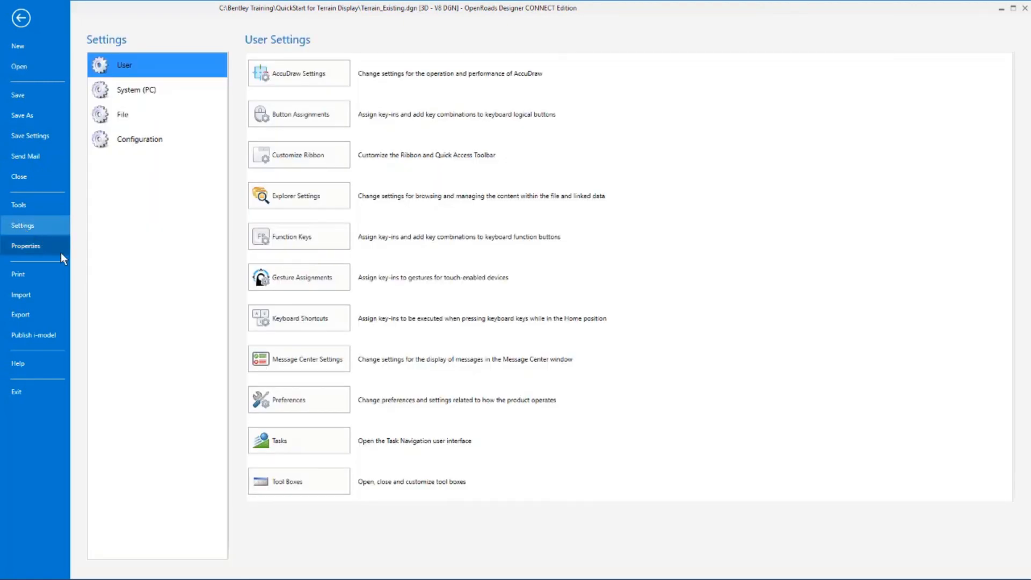
mouse_move(122, 257)
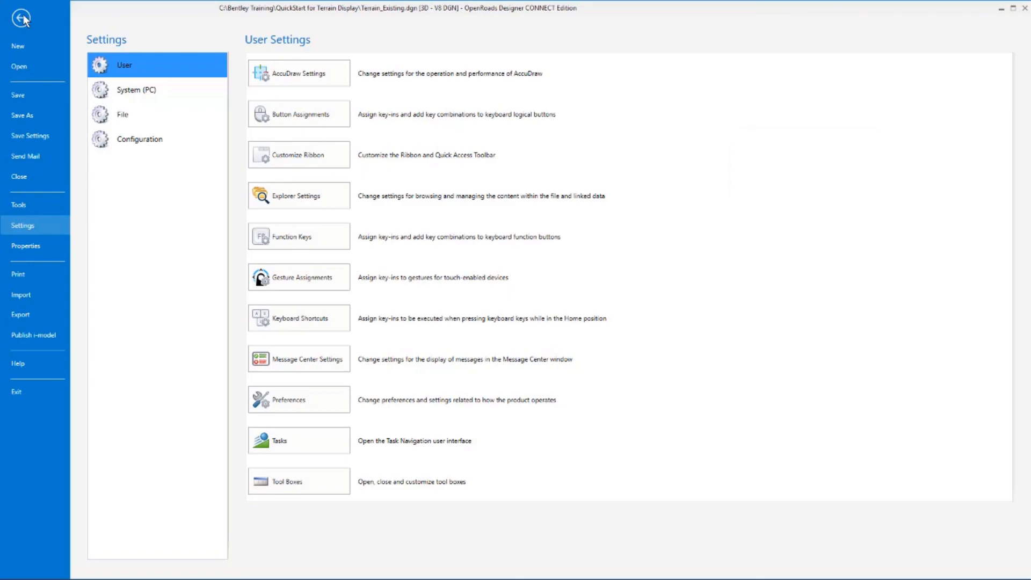
click(22, 18)
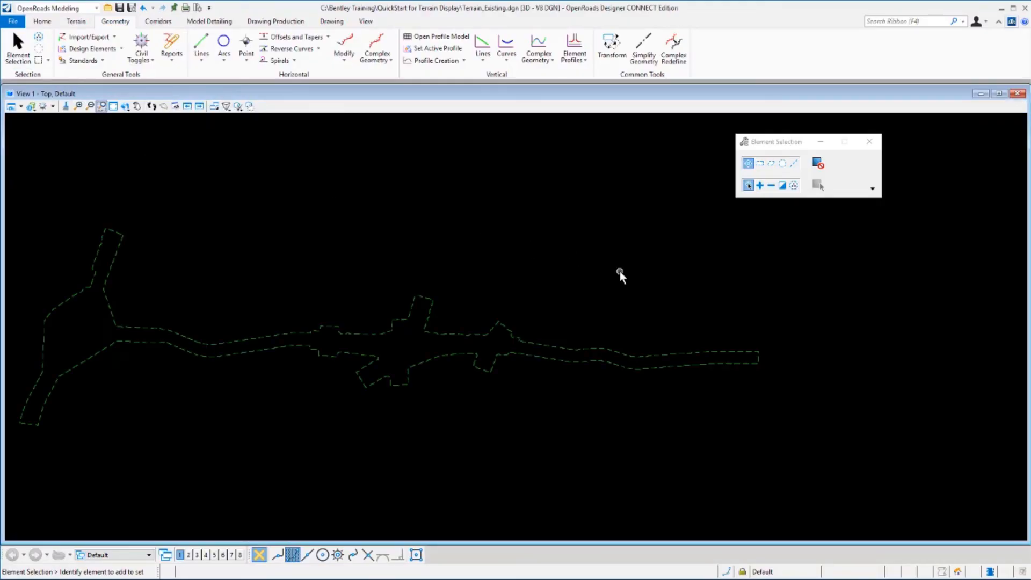